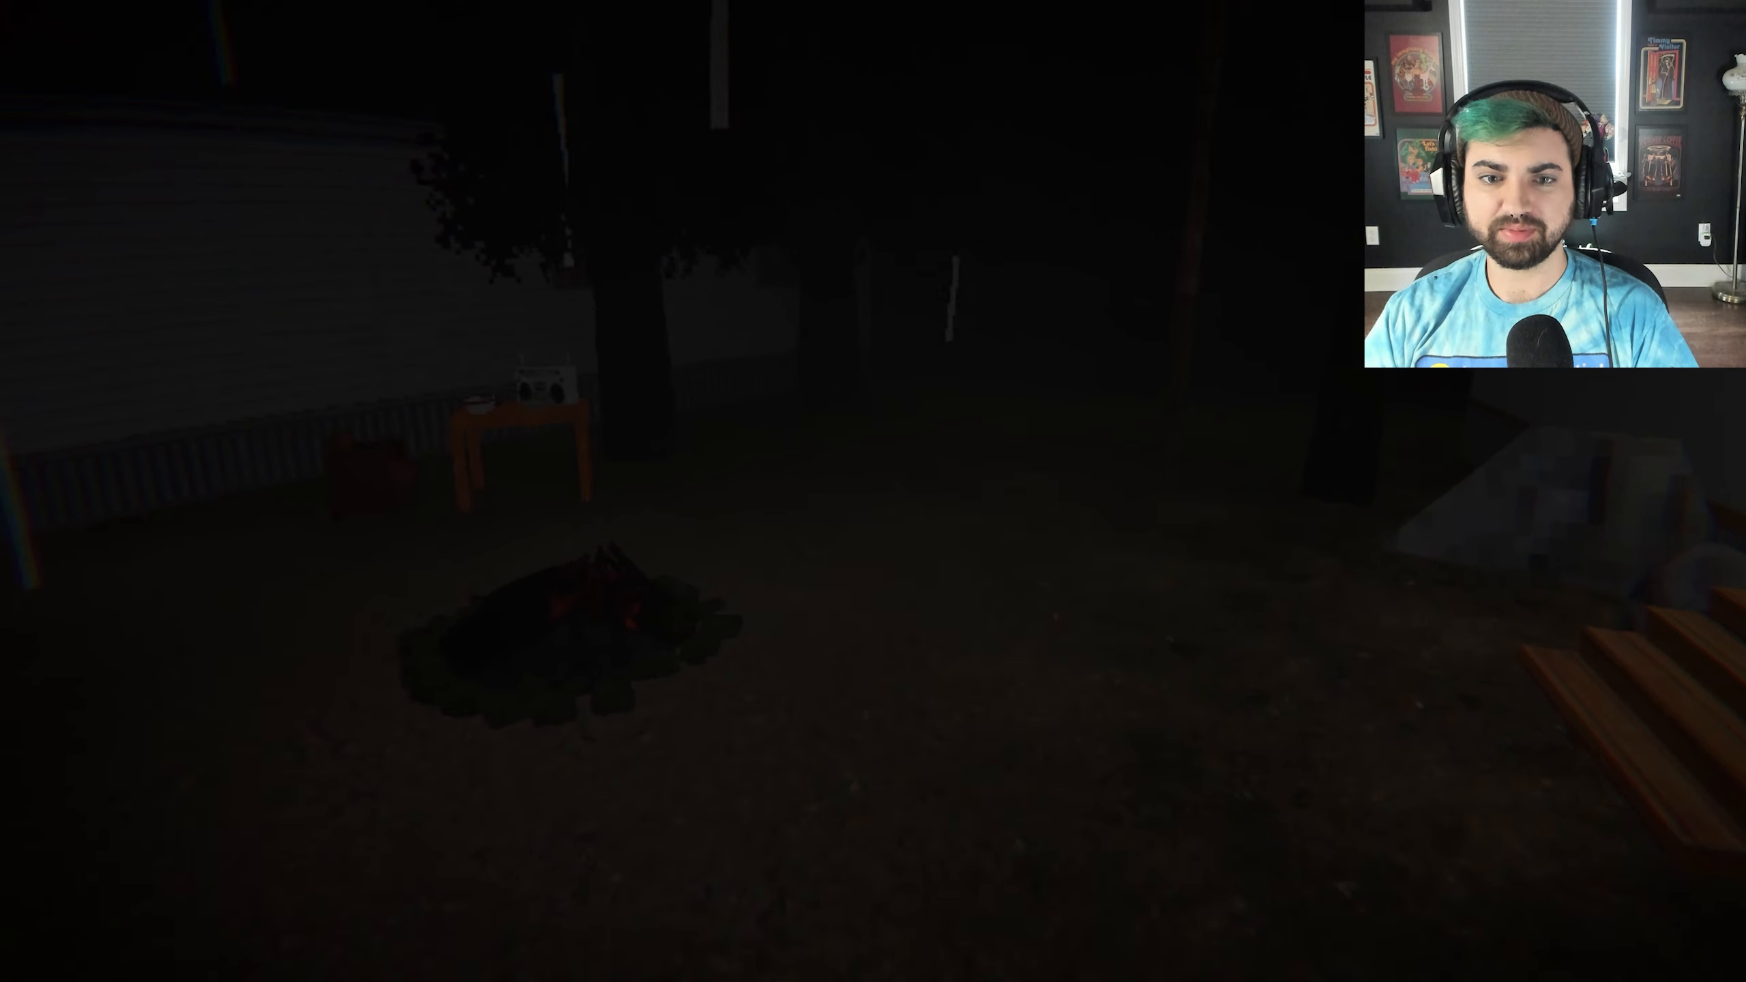
{"action": "mouse_move", "coordinate": [873, 491]}
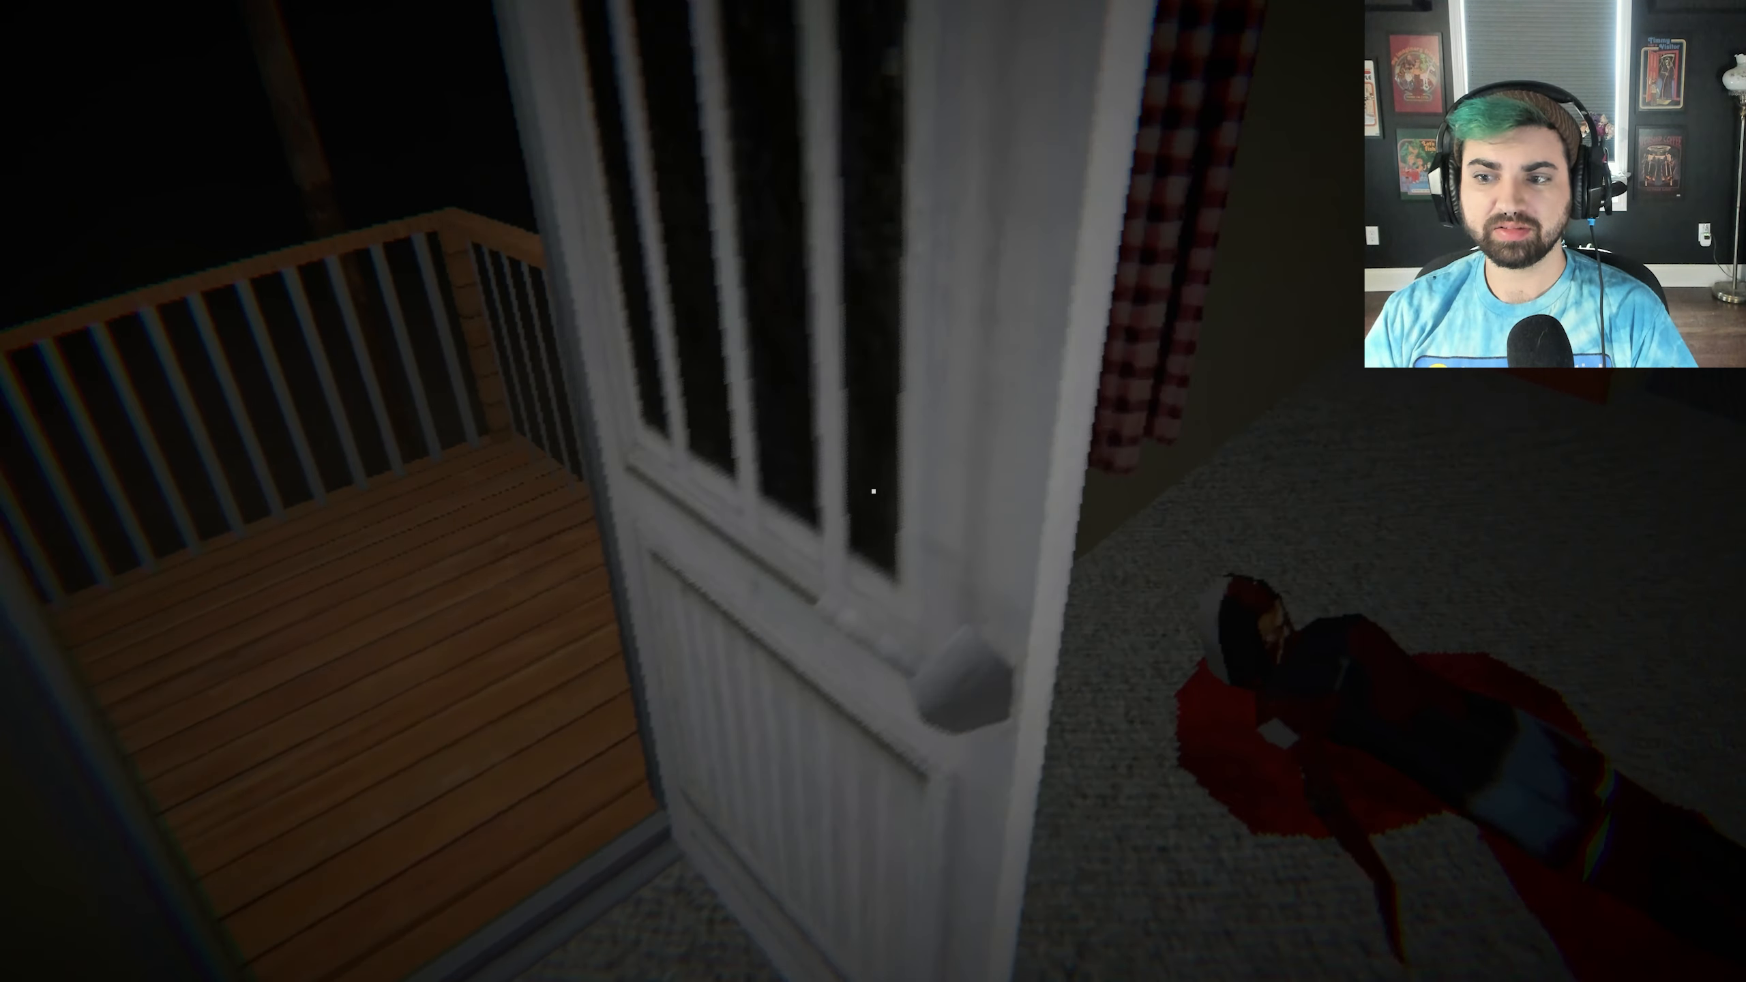
{"action": "mouse_move", "coordinate": [873, 491]}
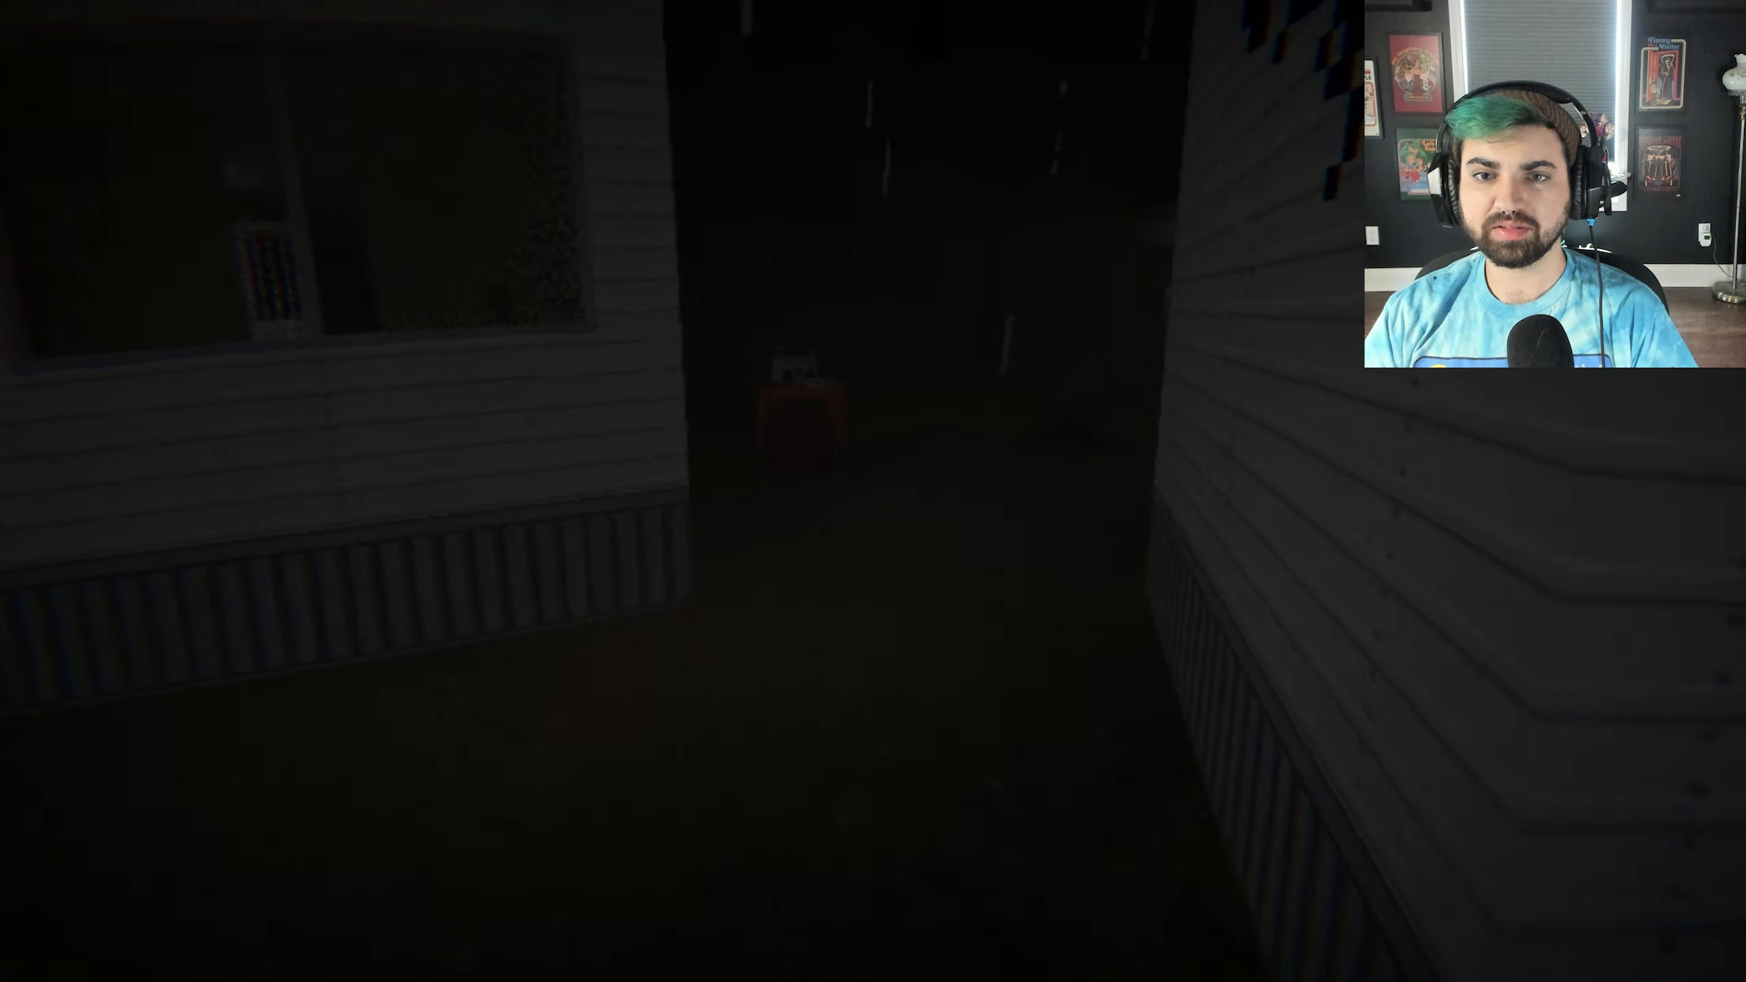
{"action": "mouse_move", "coordinate": [873, 491]}
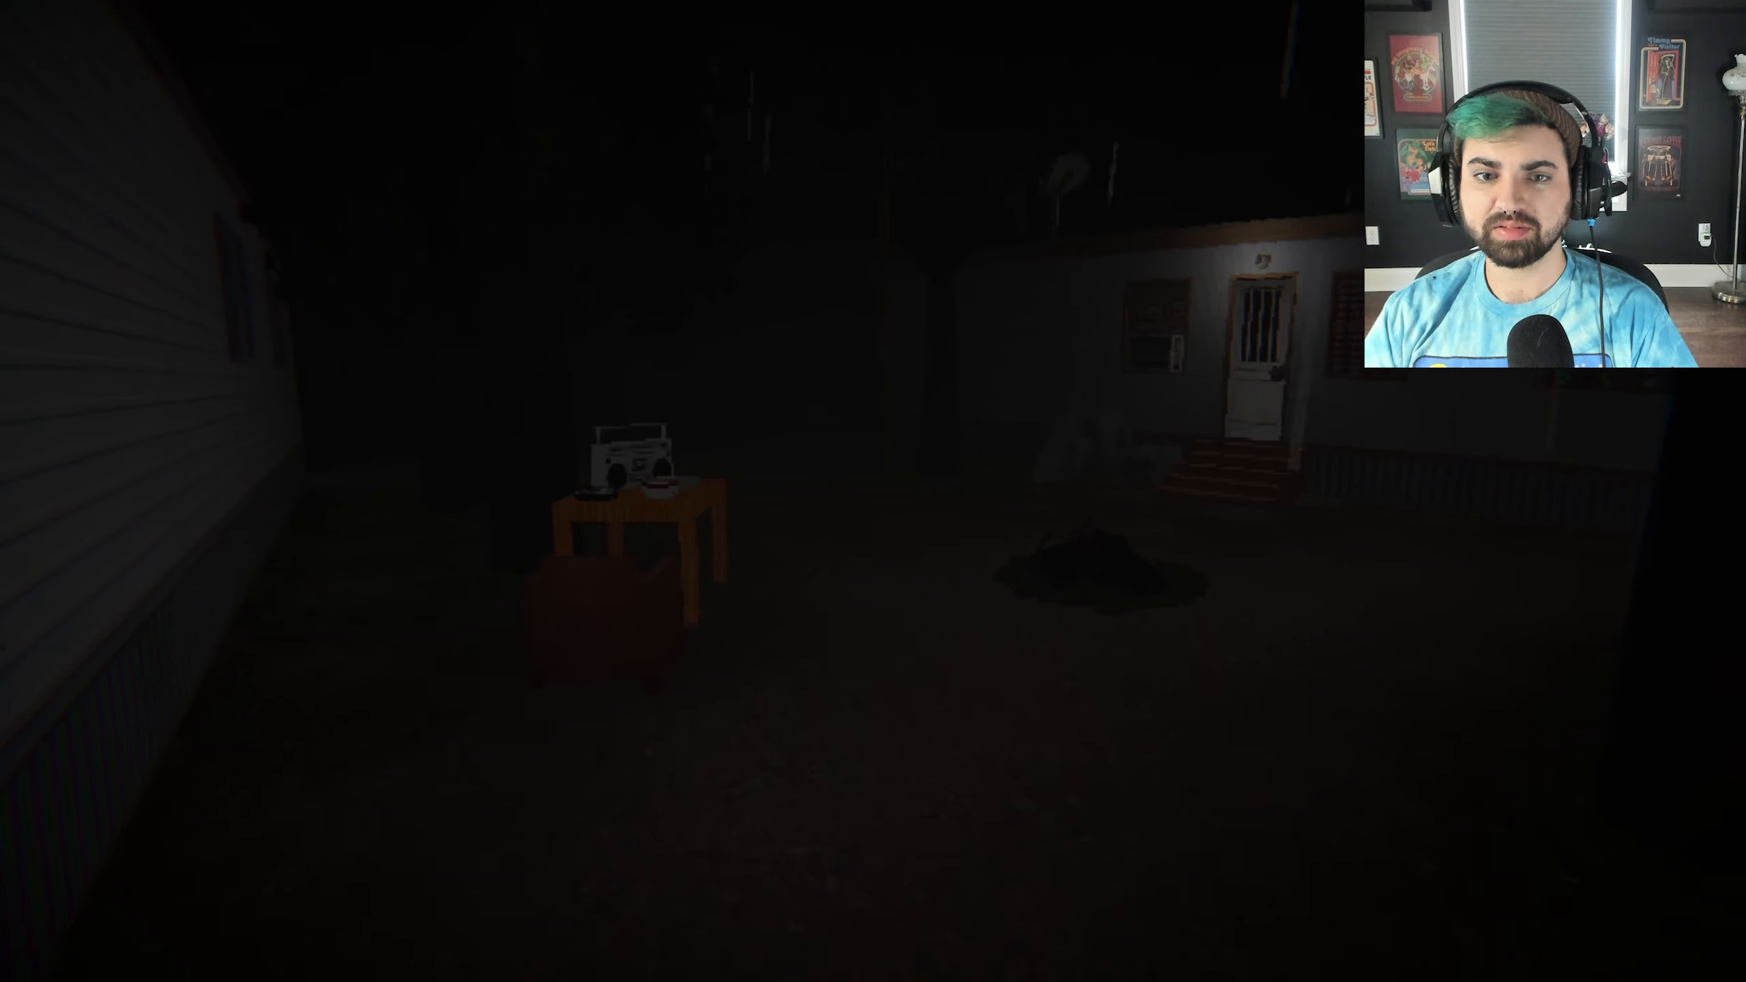